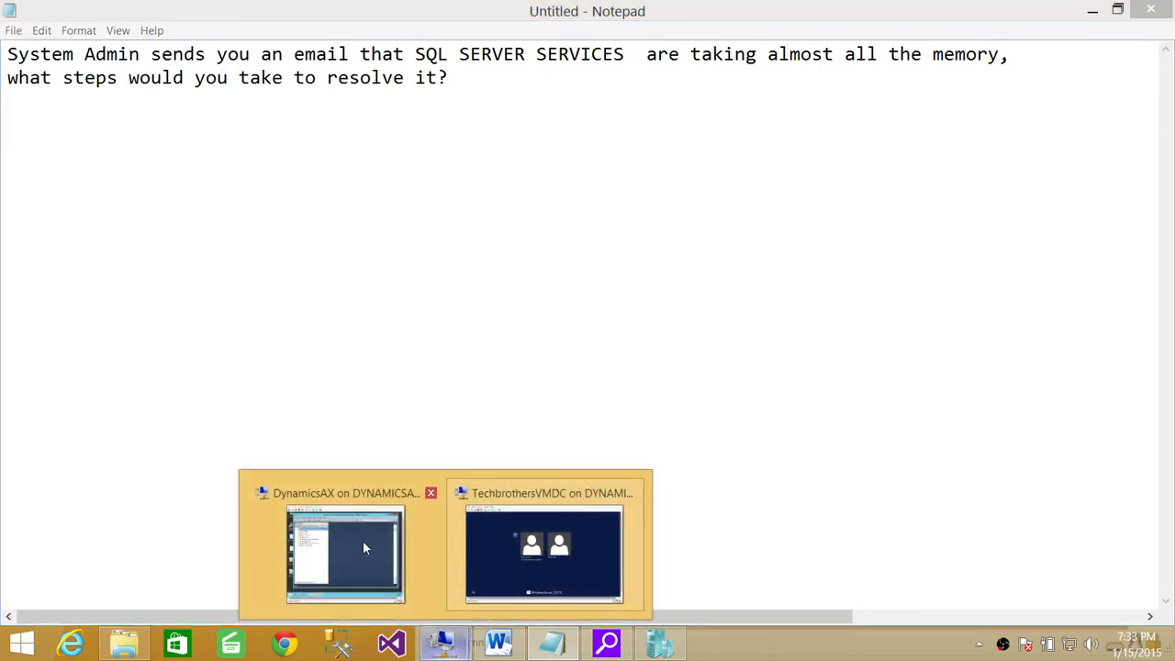
- Switch to the DynamicsAX VM and open Properties for the DYNAMICSAX\SQLAXPROD server instance
{"action": "left_click", "coordinate": [346, 551]}
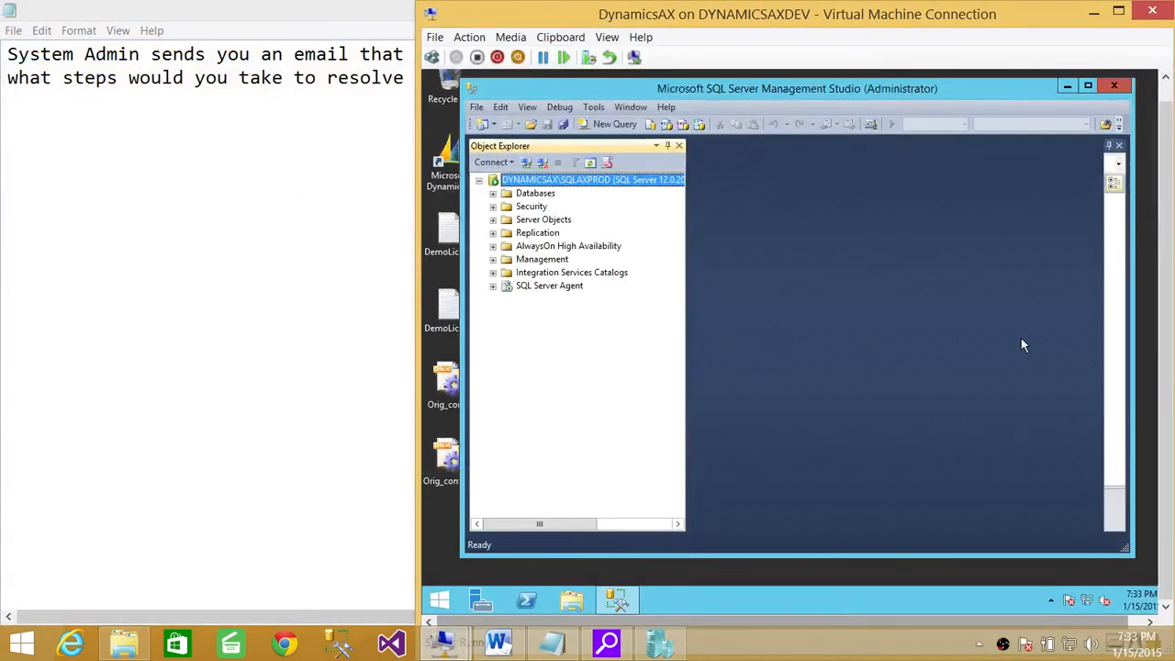
{"action": "mouse_move", "coordinate": [795, 212]}
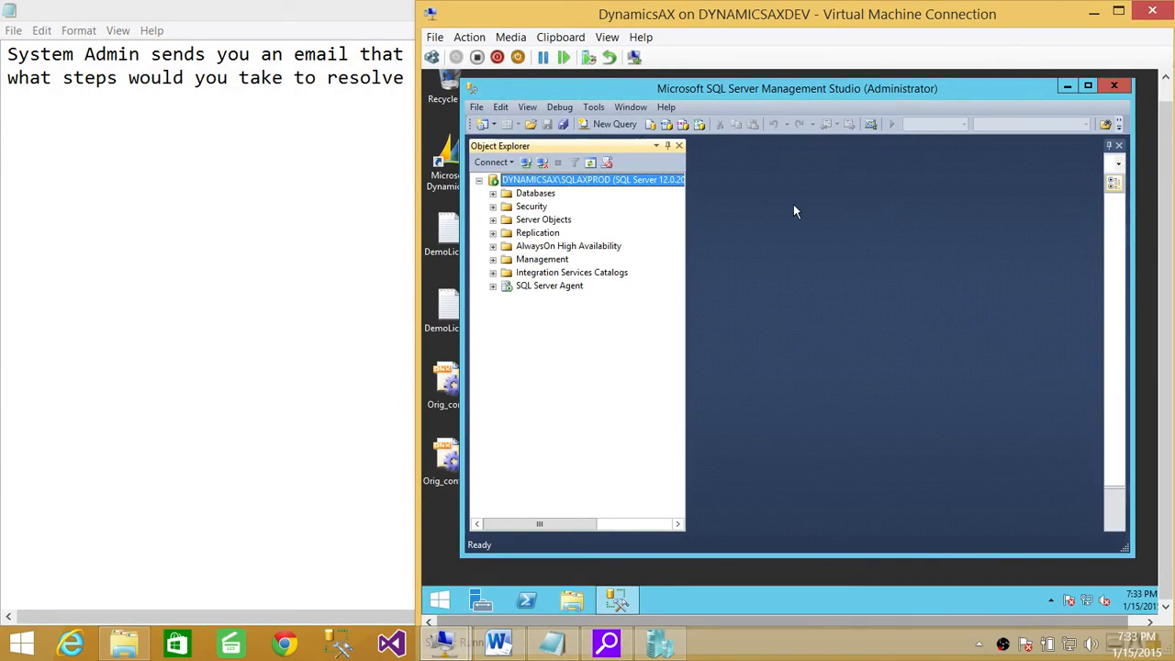
{"action": "right_click", "coordinate": [592, 179]}
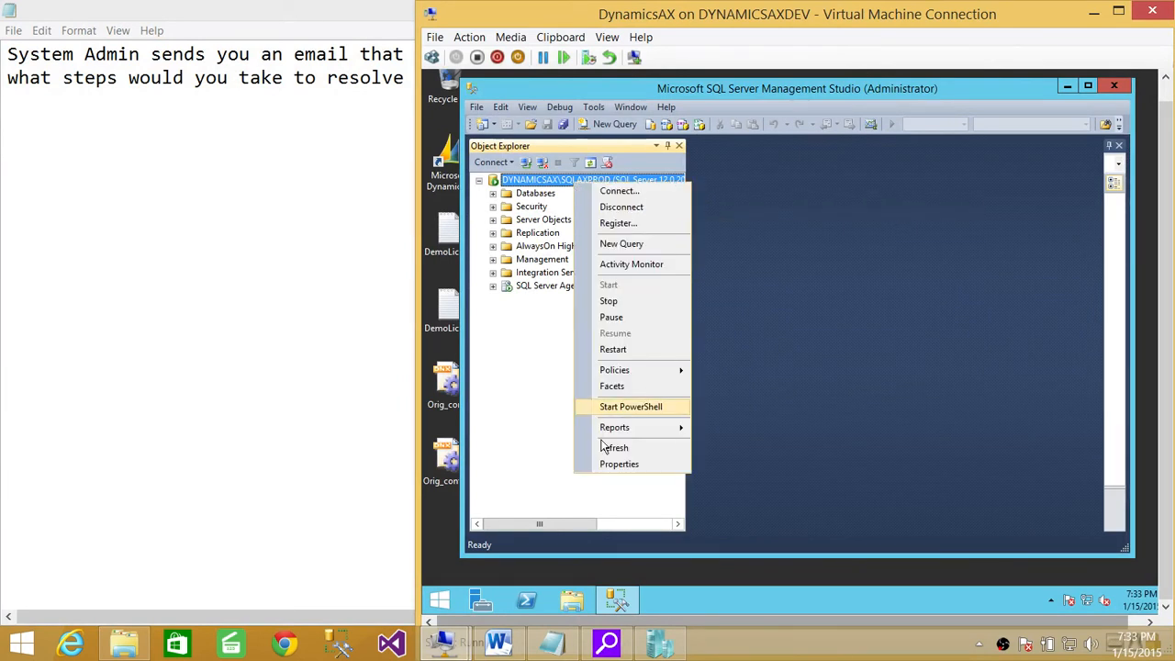
{"action": "left_click", "coordinate": [619, 463]}
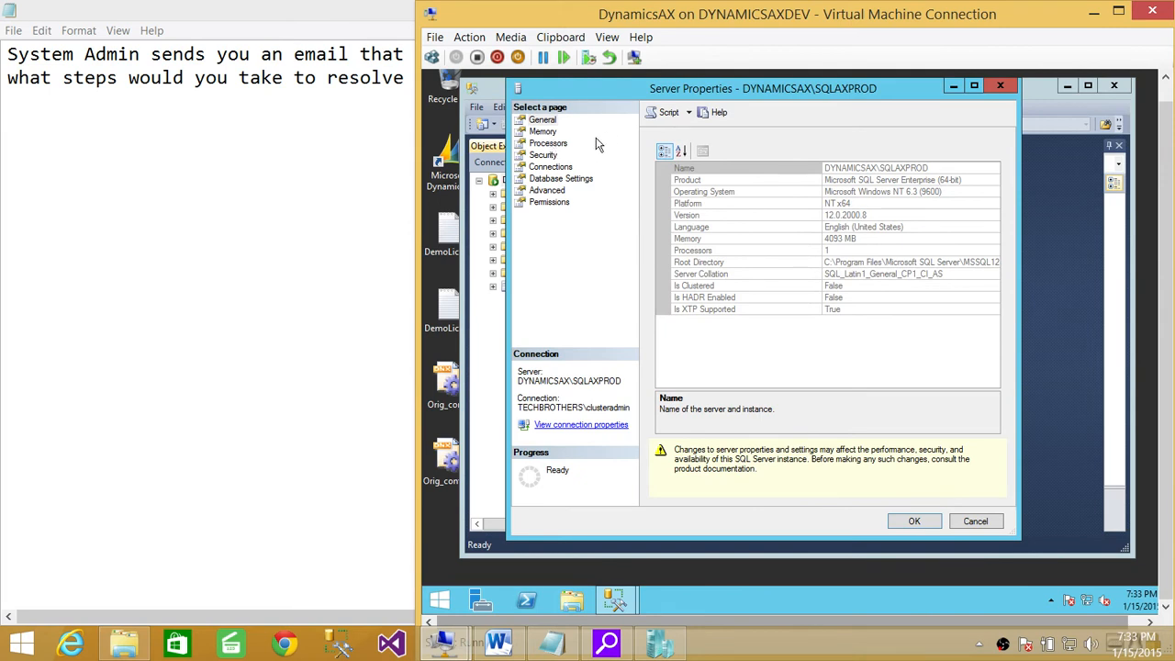
- Show the Memory page with minimum server memory 0 MB and maximum 1024 MB
{"action": "left_click", "coordinate": [542, 132]}
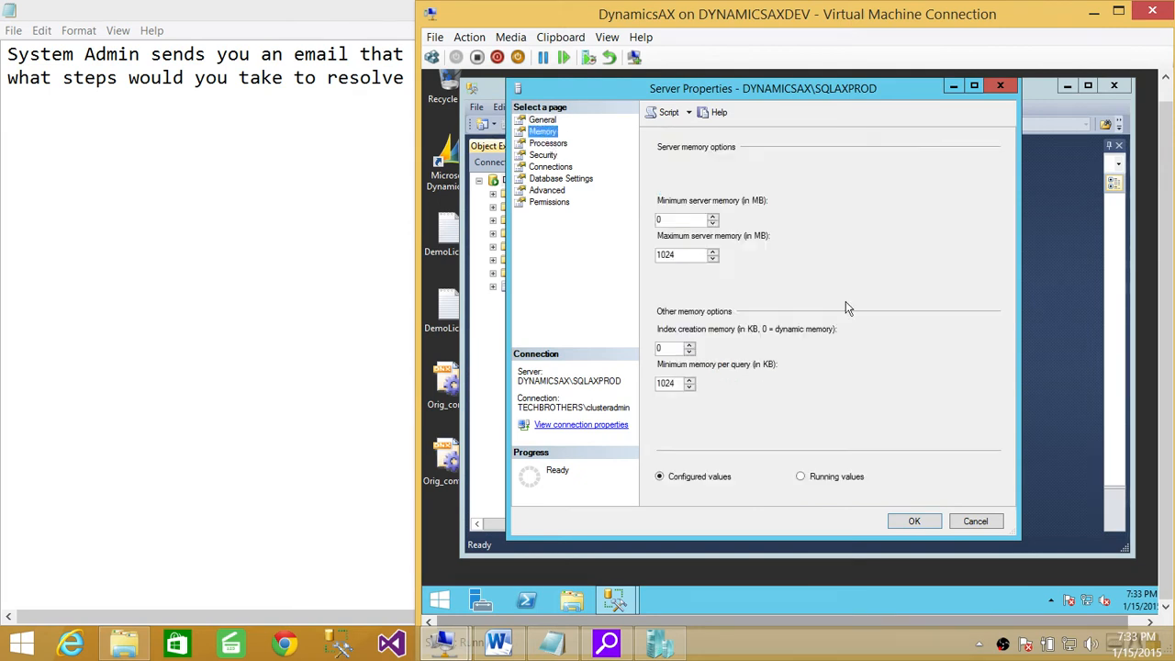
{"action": "mouse_move", "coordinate": [691, 216]}
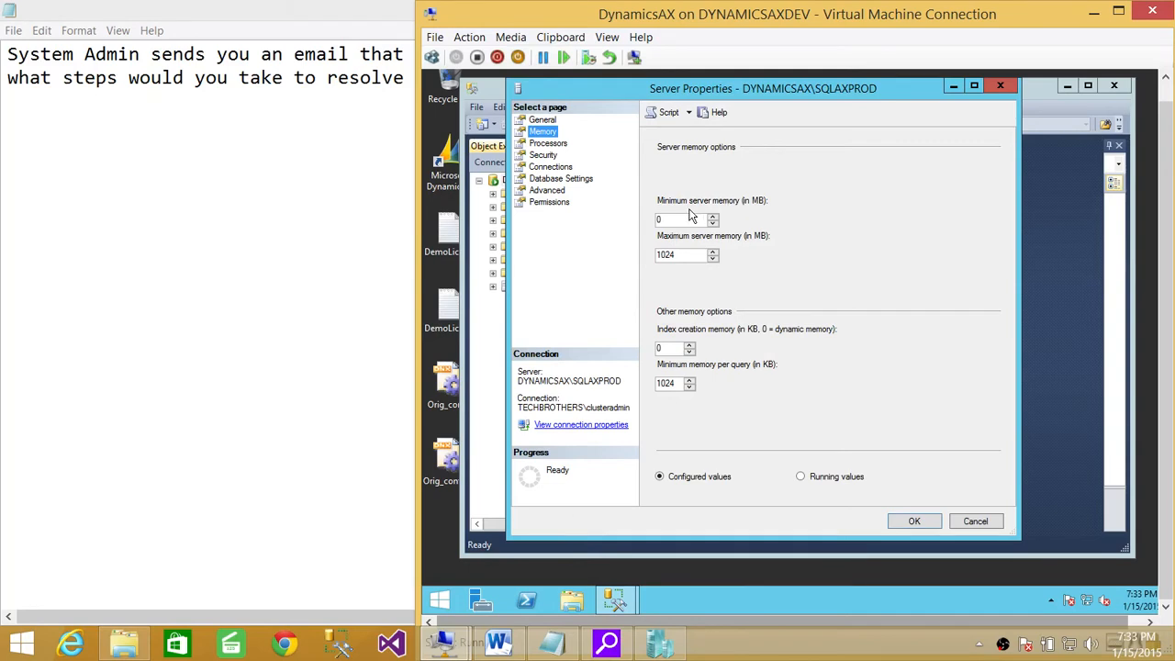
{"action": "mouse_move", "coordinate": [787, 213]}
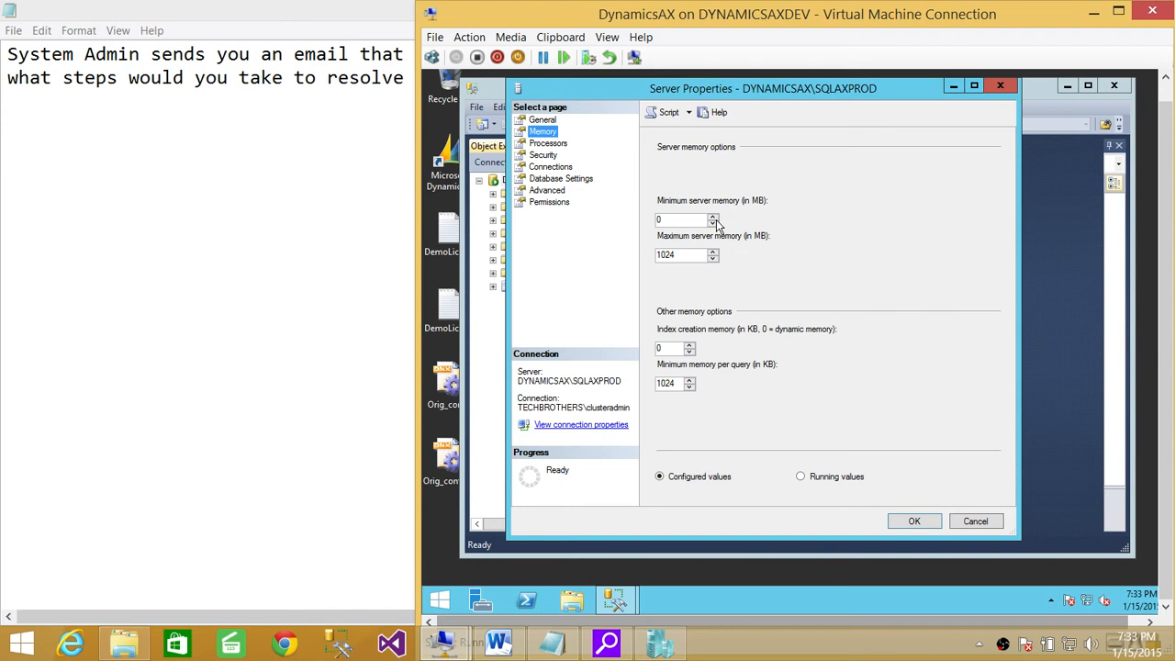
{"action": "mouse_move", "coordinate": [772, 216]}
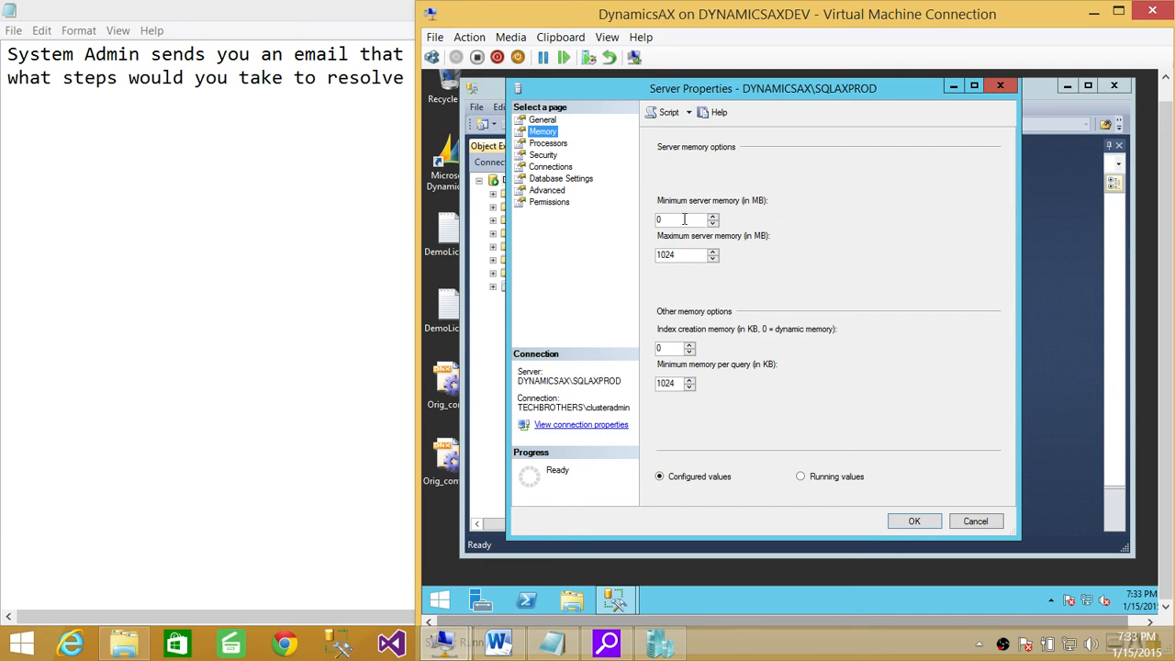
{"action": "mouse_move", "coordinate": [776, 213]}
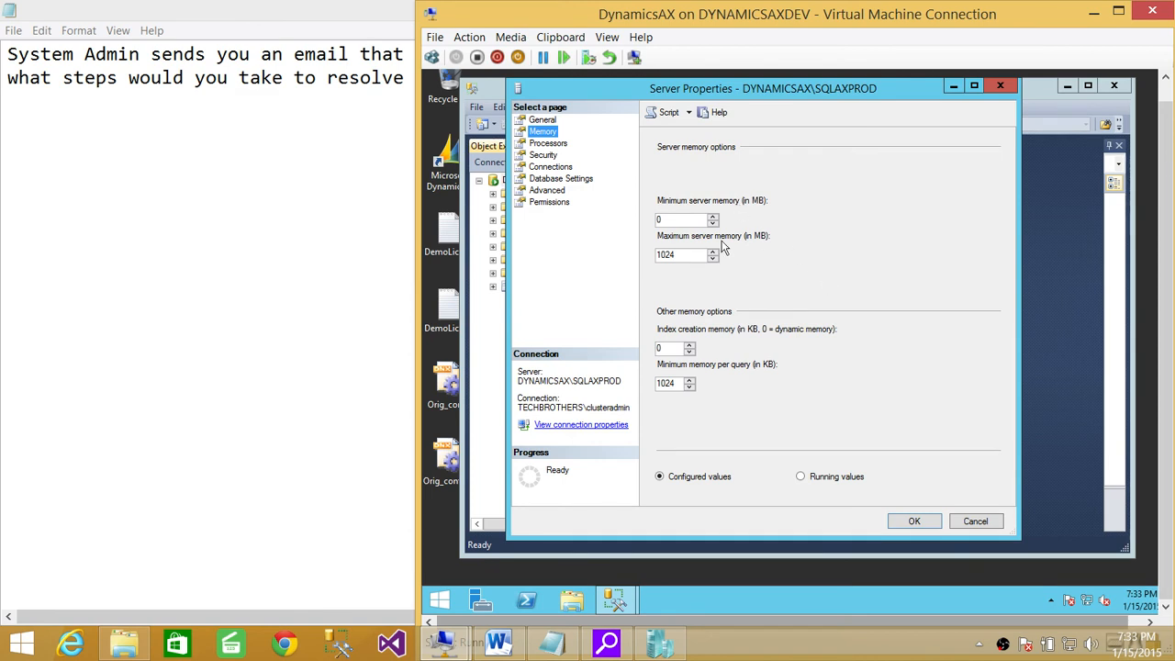
{"action": "mouse_move", "coordinate": [679, 242]}
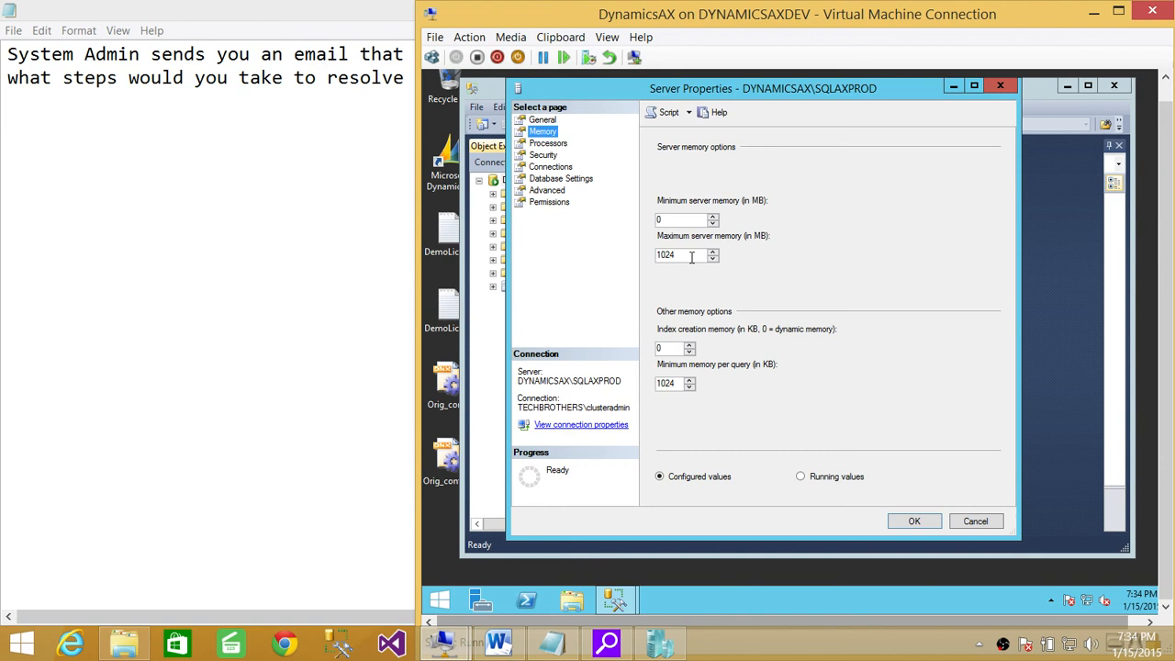
{"action": "mouse_move", "coordinate": [620, 263]}
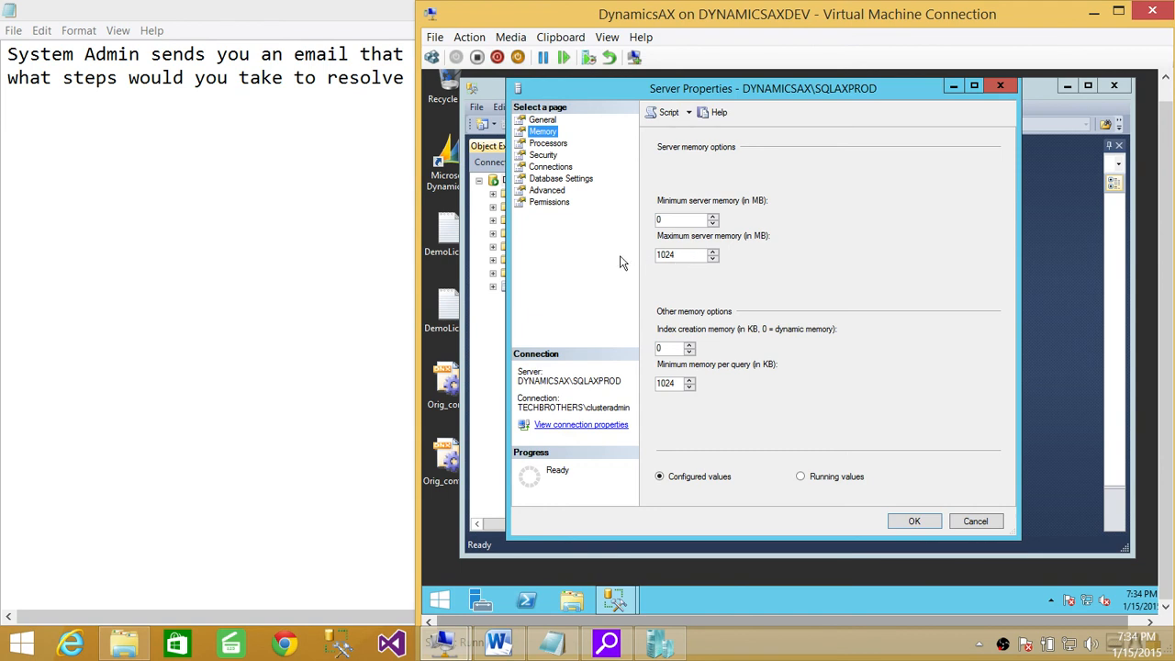